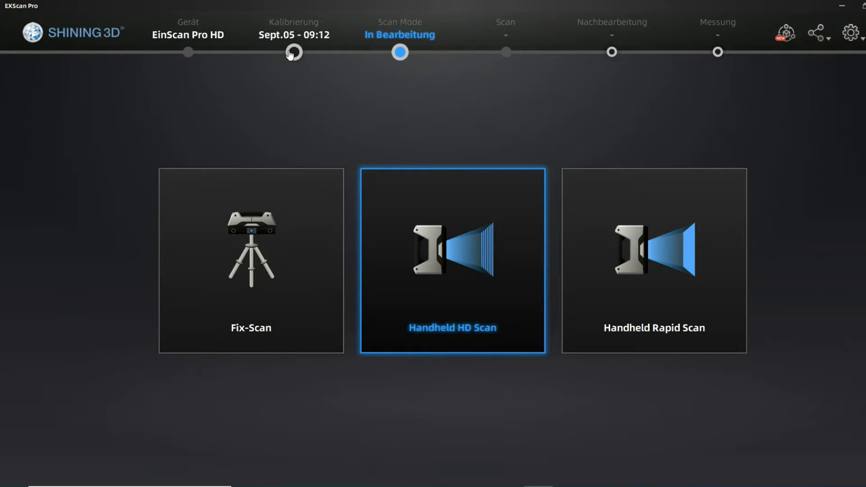
Go to the Kalibrierung step from the top progress bar, leaving scan mode selection.
{"action": "left_click", "coordinate": [452, 260]}
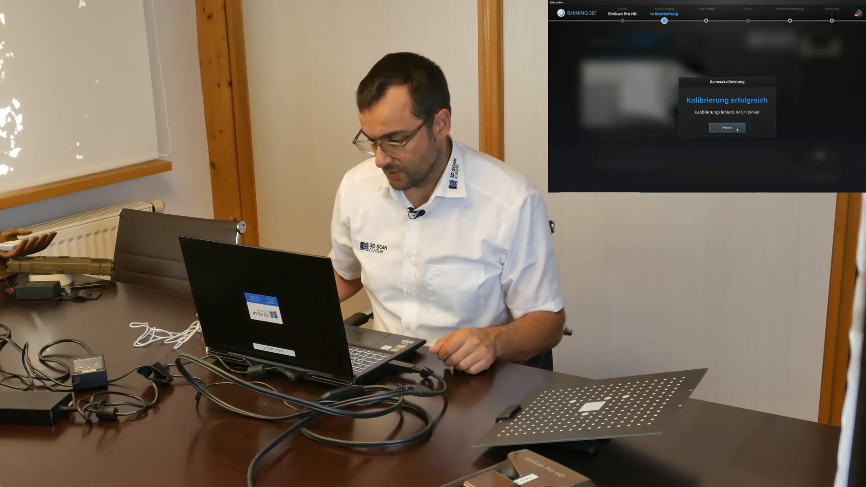
{"action": "left_click", "coordinate": [727, 127]}
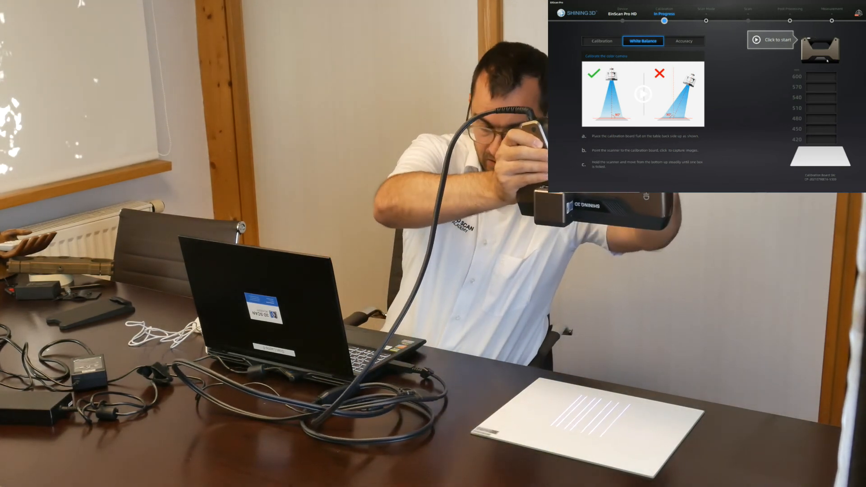
Start the white balance capture over the calibration board, registering the lowest height level.
{"action": "left_click", "coordinate": [770, 39]}
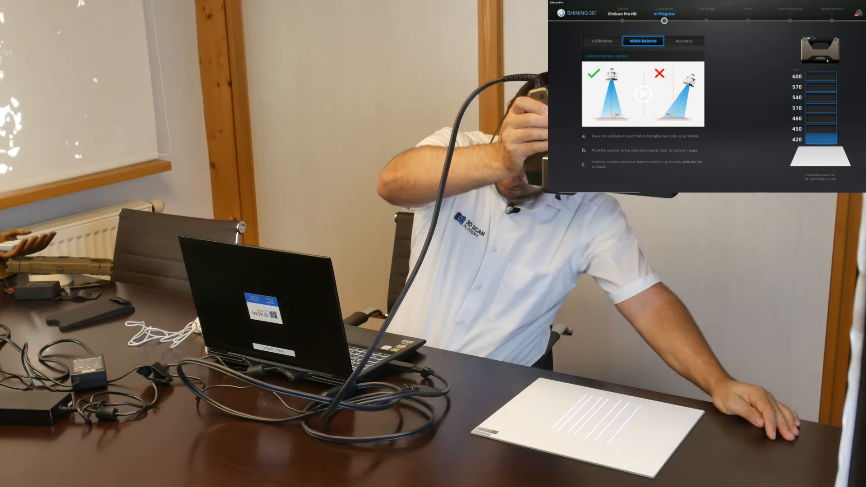